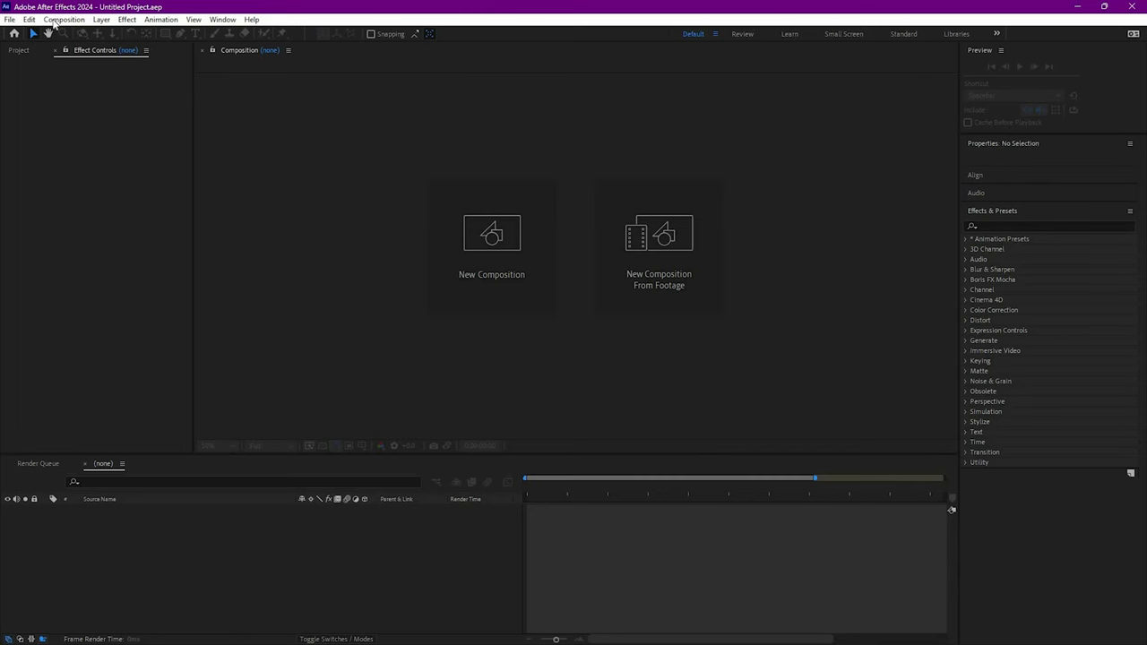
# Create Comp 1 at 1920×1080 with a 30-second duration.
pyautogui.click(491, 233)
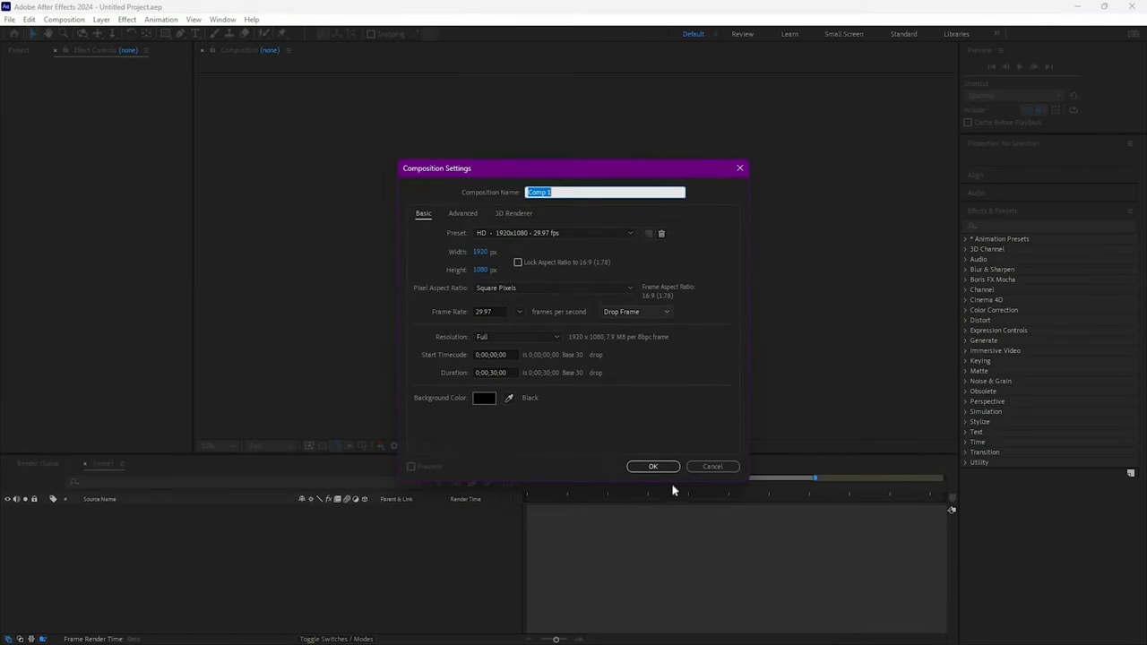
pyautogui.click(653, 466)
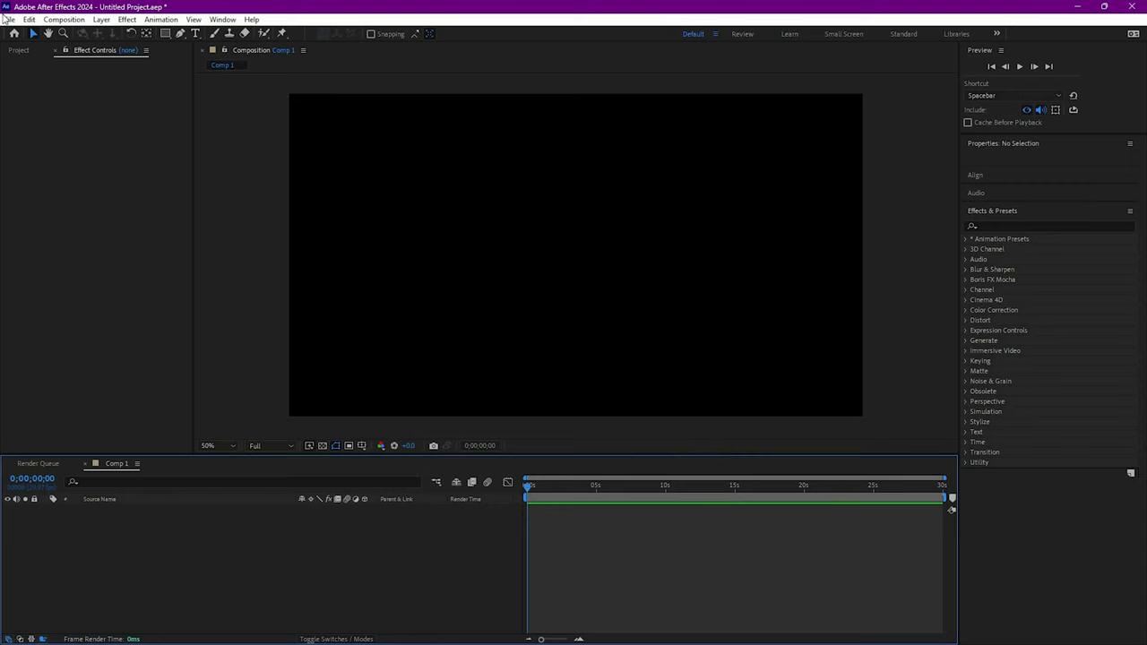
# Import the tree photo, mask the canopy, and apply Turbulent Displace, adjusting Evolution.
pyautogui.click(11, 20)
pyautogui.write('turb')
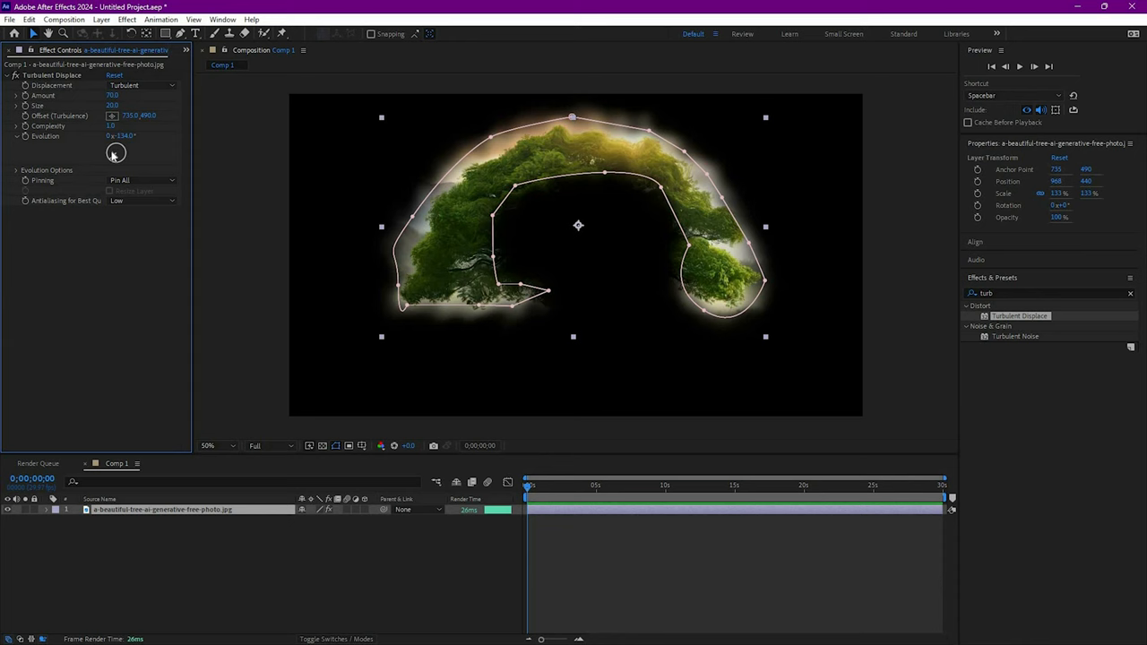
pyautogui.moveTo(114, 153); pyautogui.dragTo(114, 156)
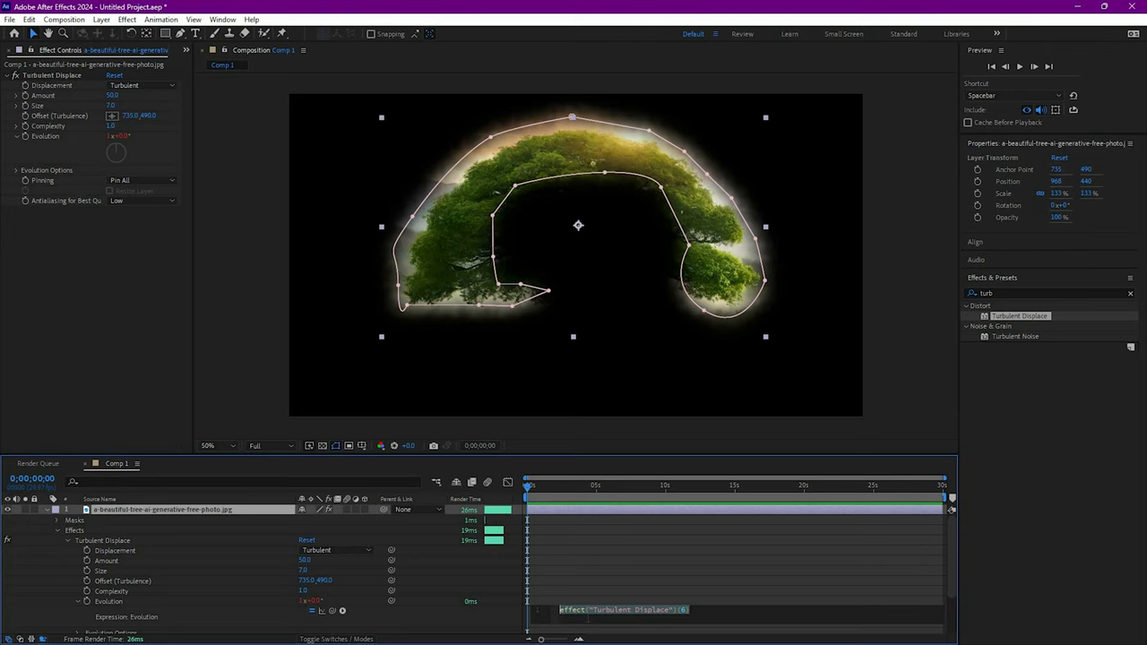
# Set the canopy Turbulent Displace Evolution expression to time*100.
pyautogui.write('time*100')
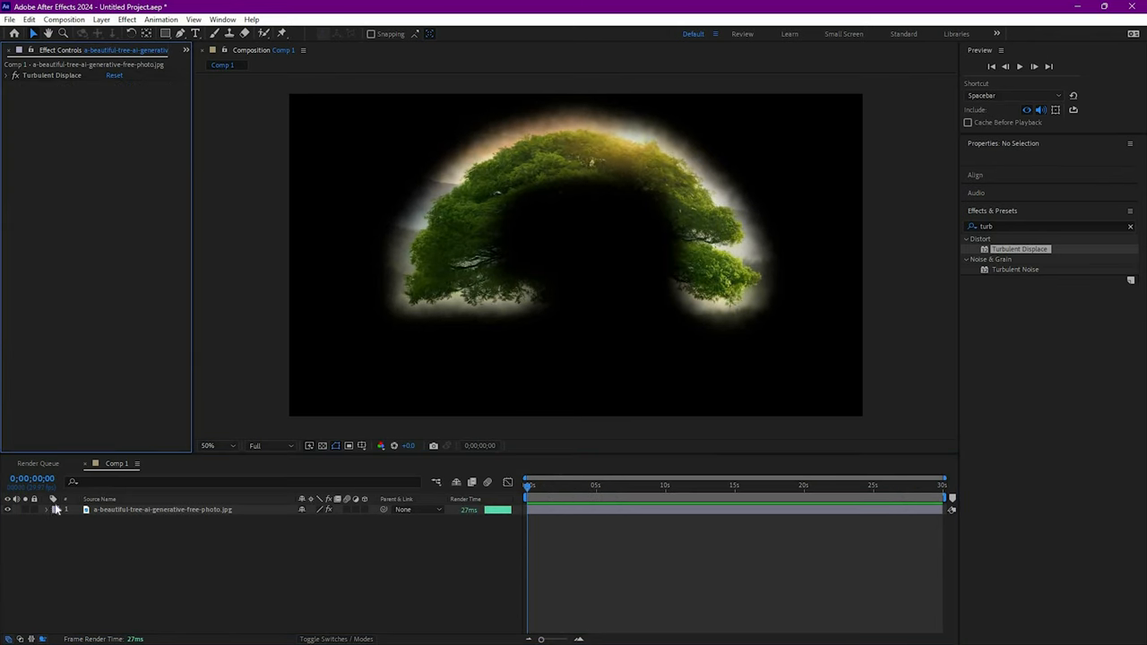
# Mask the grass strip and give its Turbulent Displace a time*200 Evolution expression.
pyautogui.click(50, 513)
pyautogui.write('time*200')
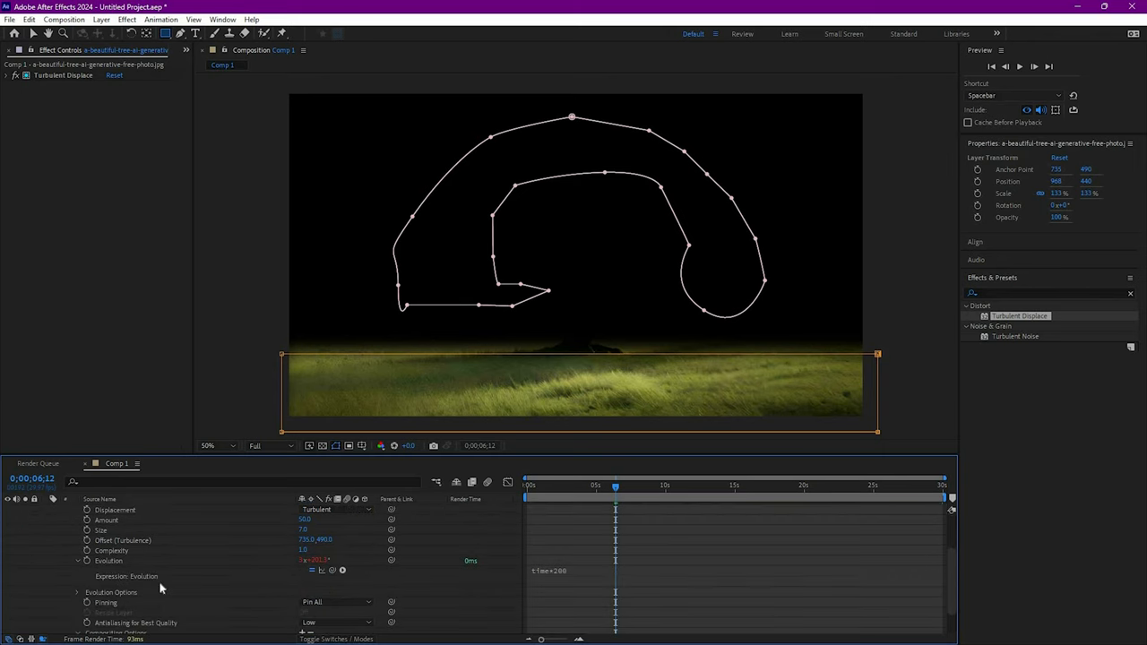
pyautogui.scroll(-3)
pyautogui.write('motion')
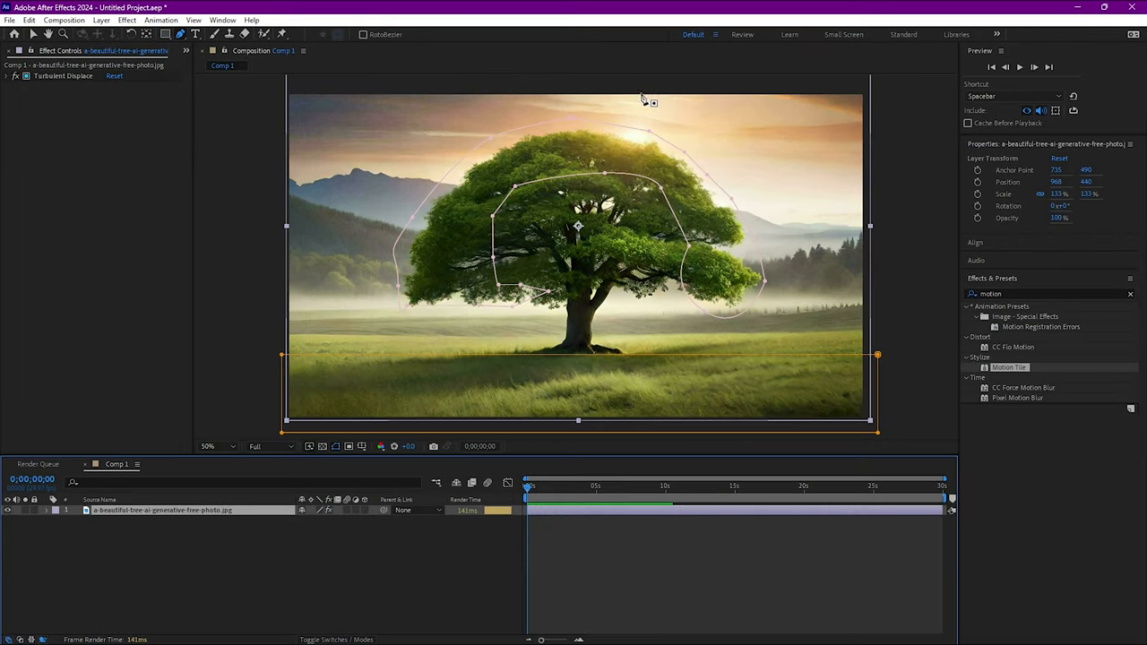
pyautogui.moveTo(396, 627)
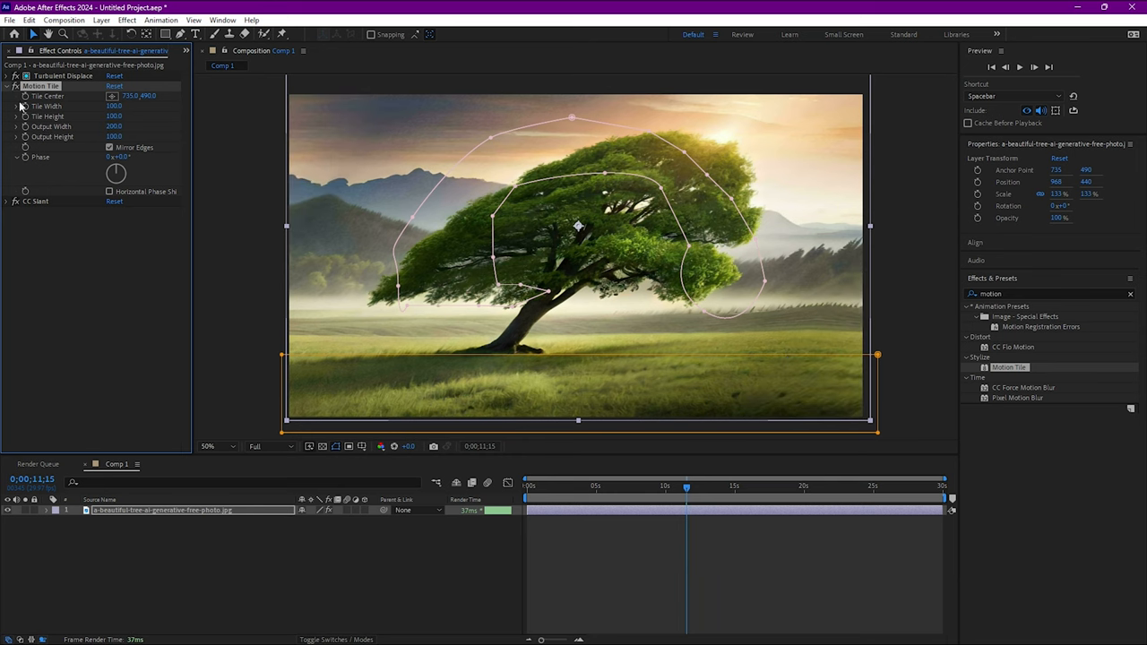
# Mask the sky and reveal CC Slant's Slant property in the timeline.
pyautogui.click(15, 97)
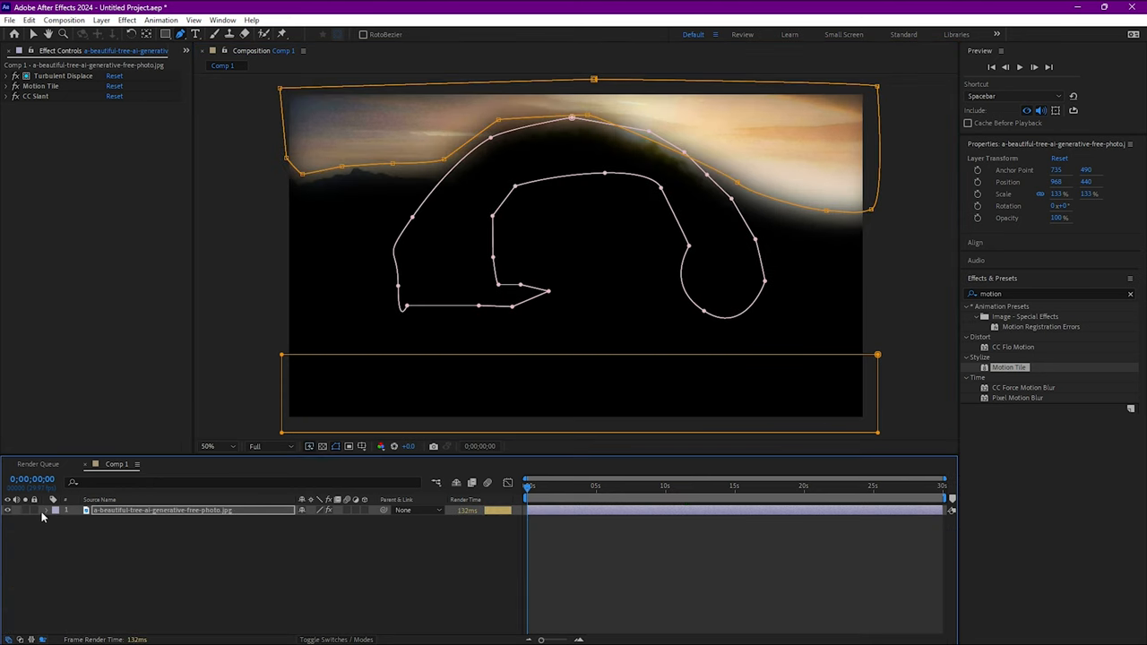
pyautogui.click(48, 513)
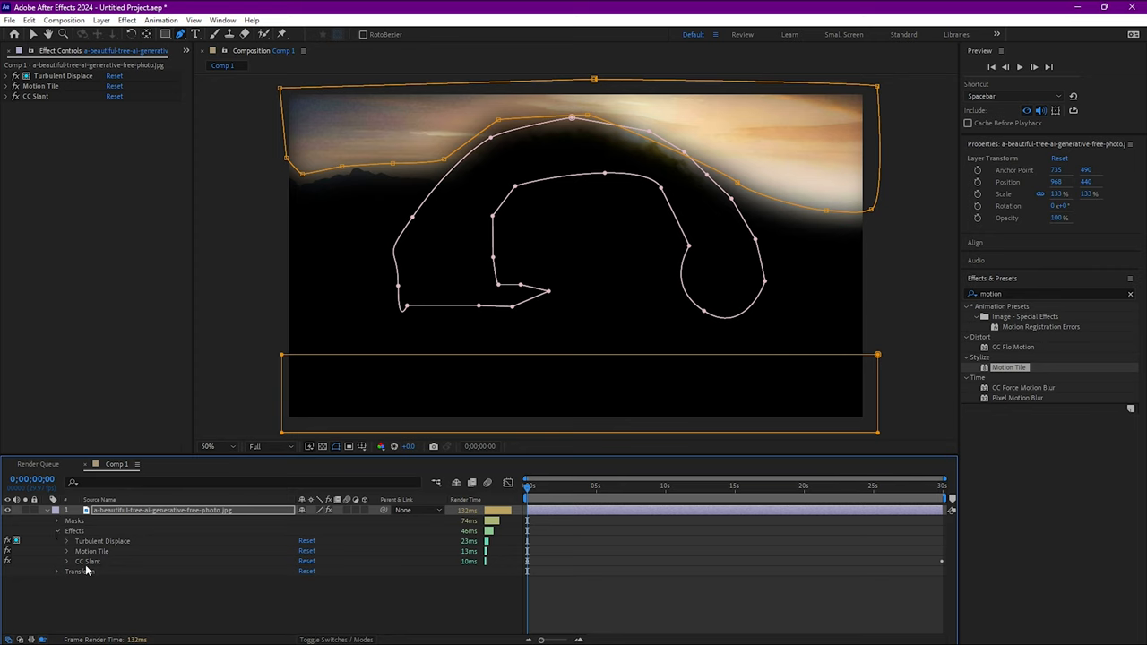
pyautogui.click(65, 562)
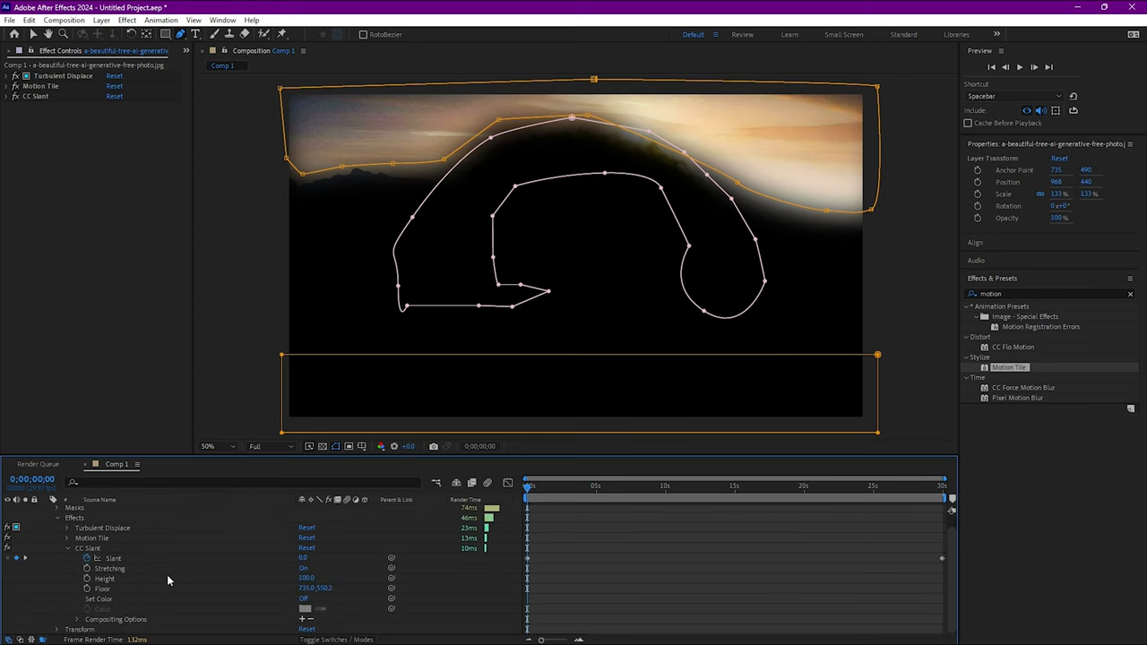